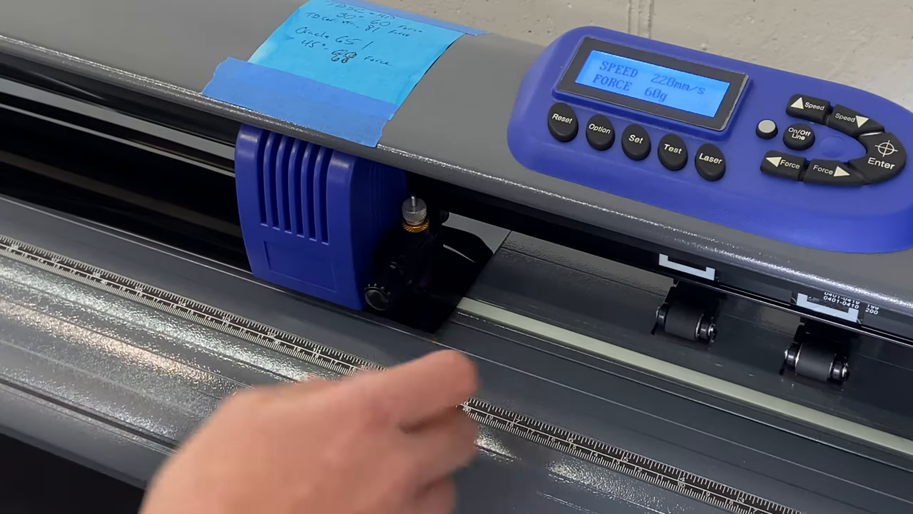
mouse_move(321, 357)
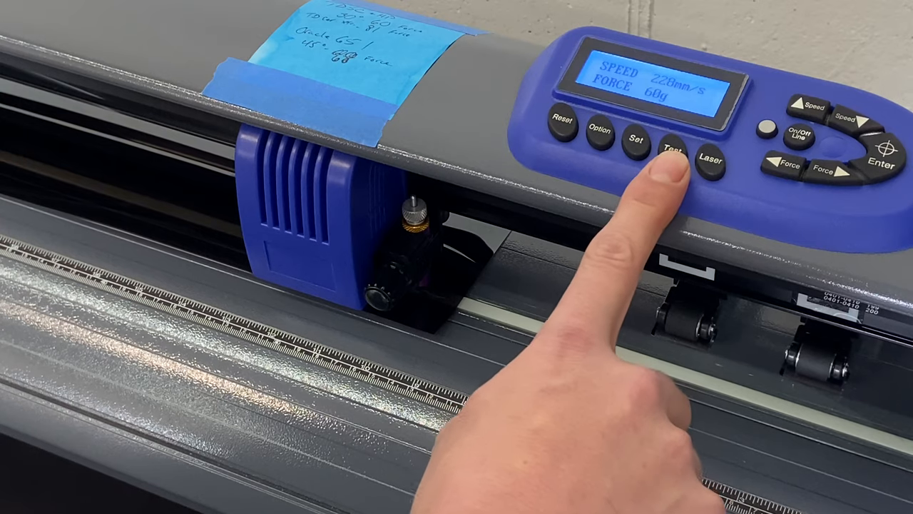
left_click(671, 149)
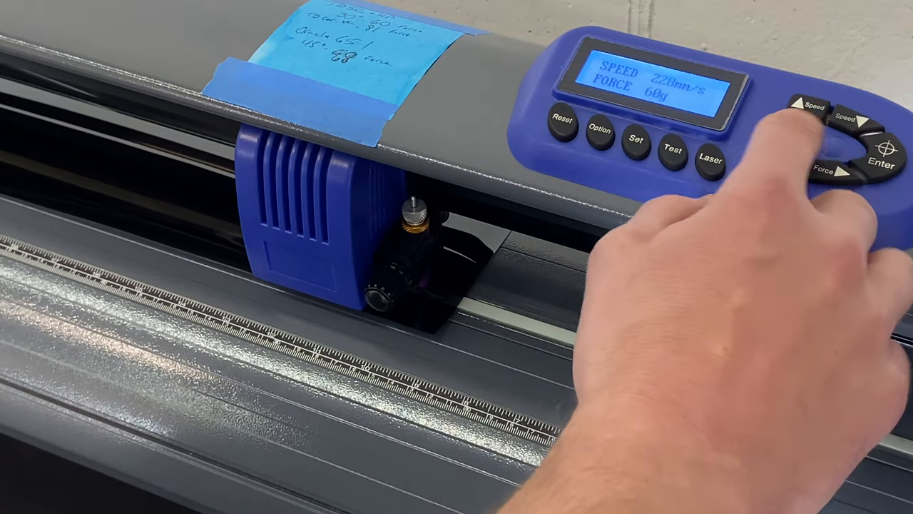
left_click(882, 150)
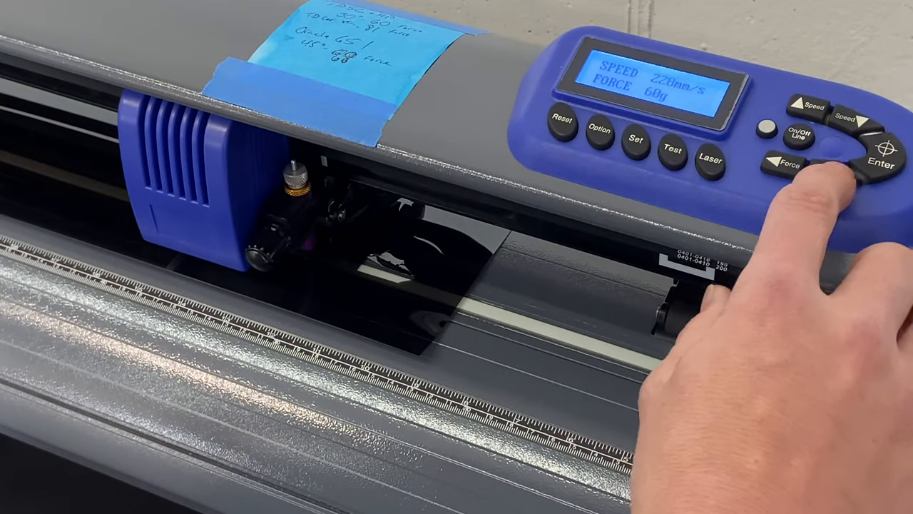
left_click(788, 163)
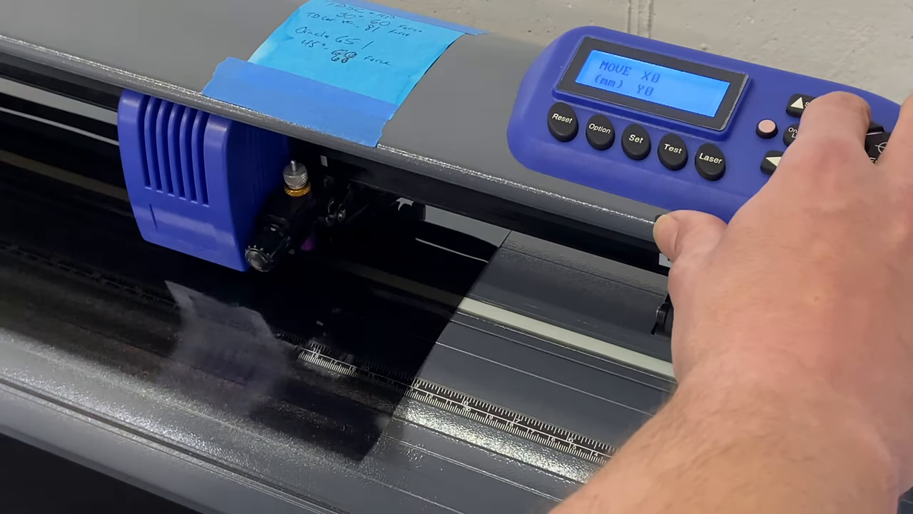
left_click(852, 109)
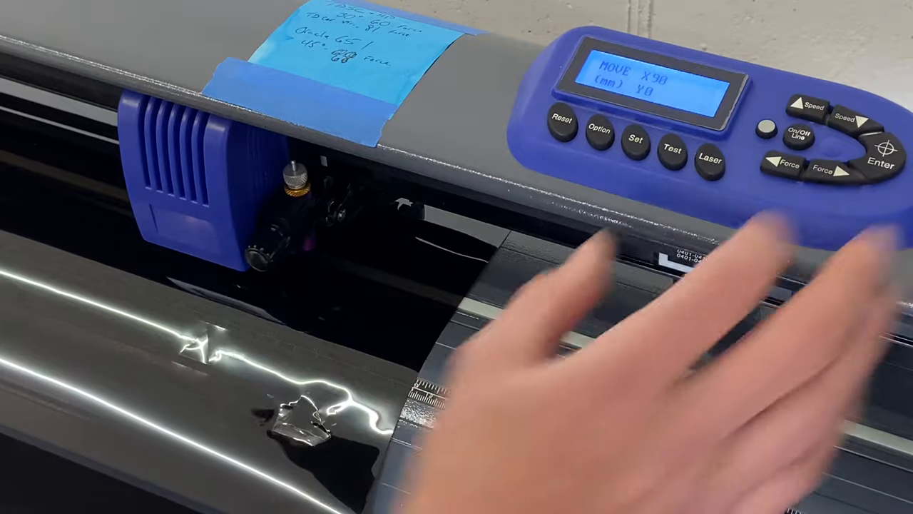